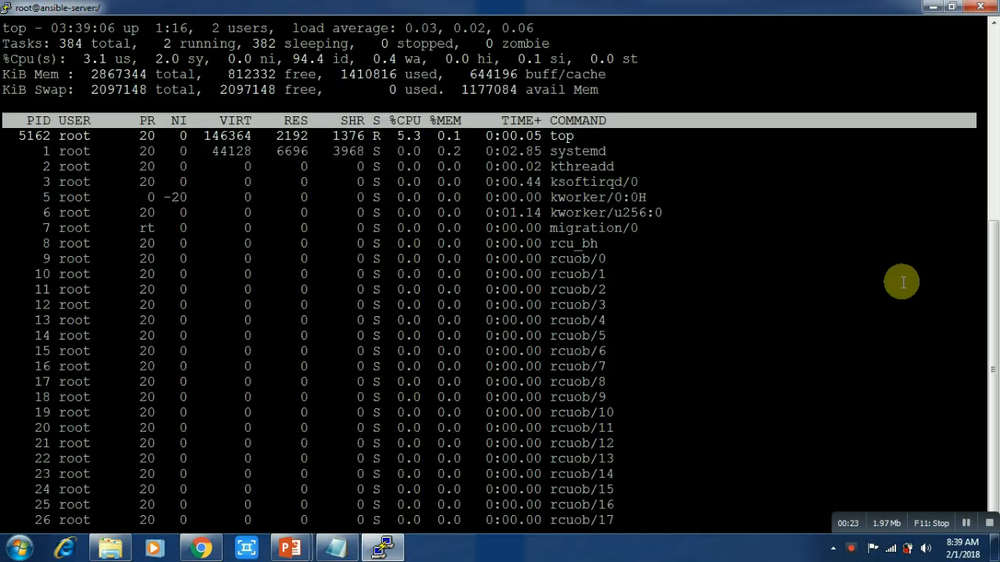
- Switch from the top output to the Crontab slide show window
{"action": "key", "text": "Alt+Tab"}
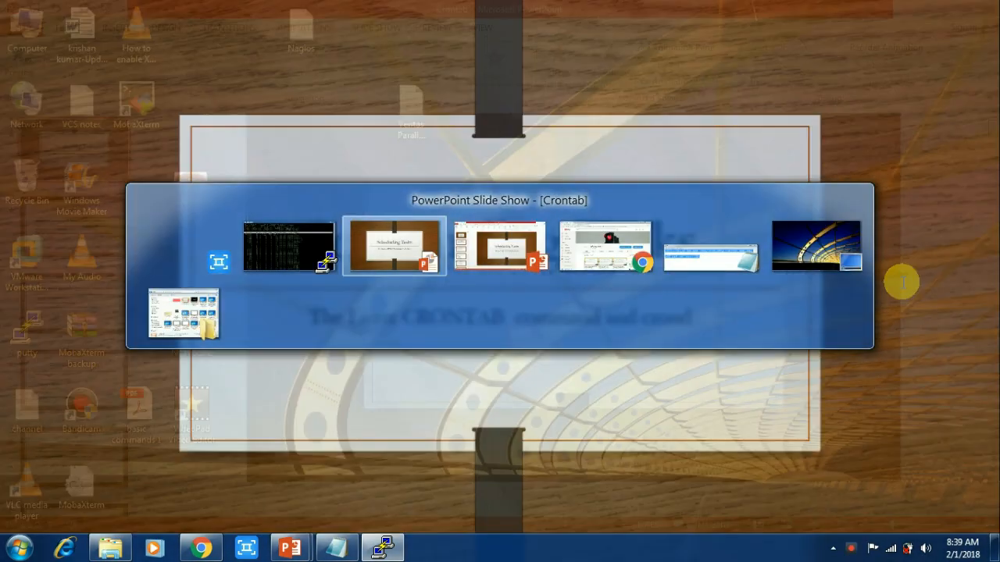
{"action": "left_click", "coordinate": [394, 246]}
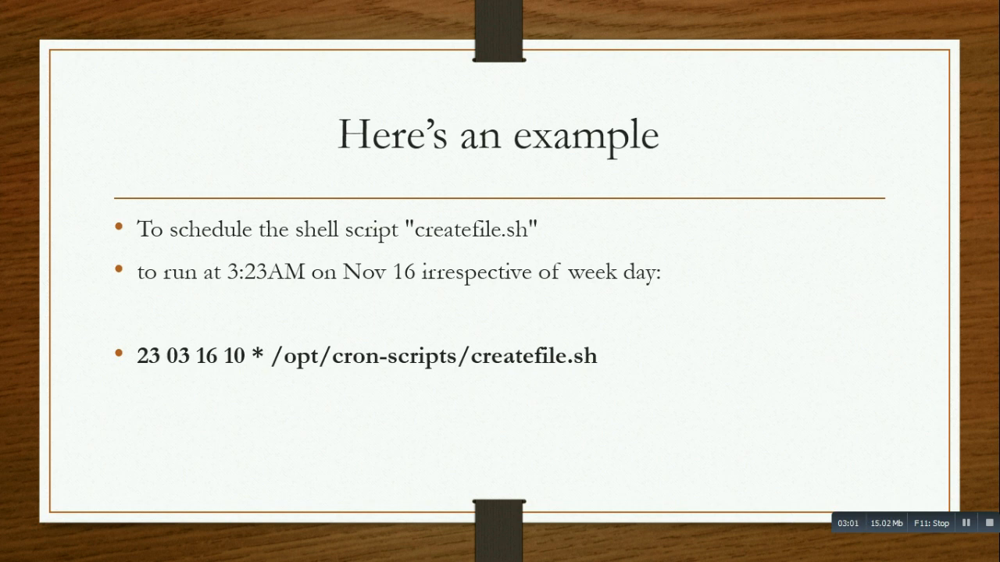
- Advance past the example slide scheduling createfile.sh with 23 03 16 10 *
{"action": "key", "text": "Right"}
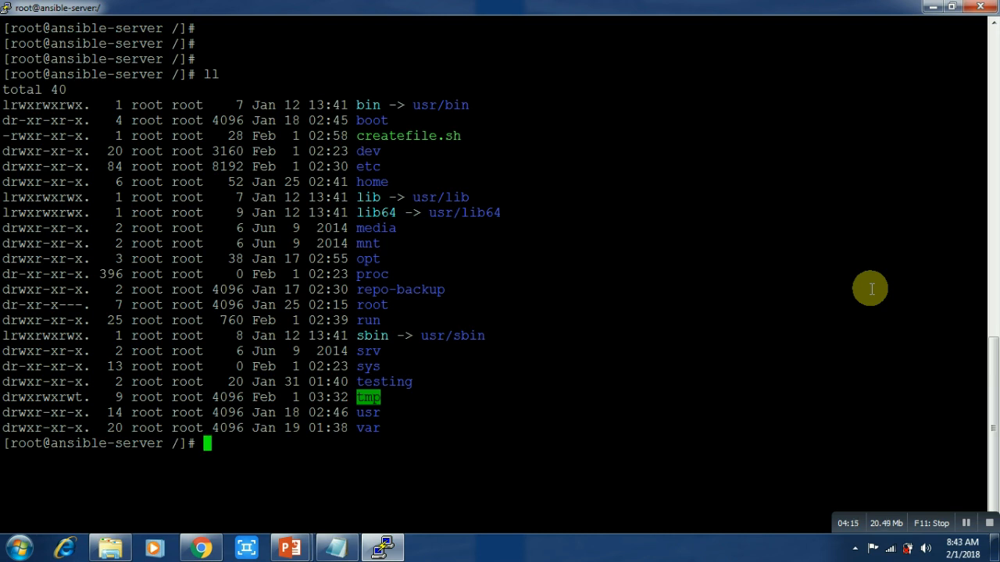
- Show that /createfile.sh contains mkdir /krishan, clear, and check the server date
{"action": "type", "text": "cat"}
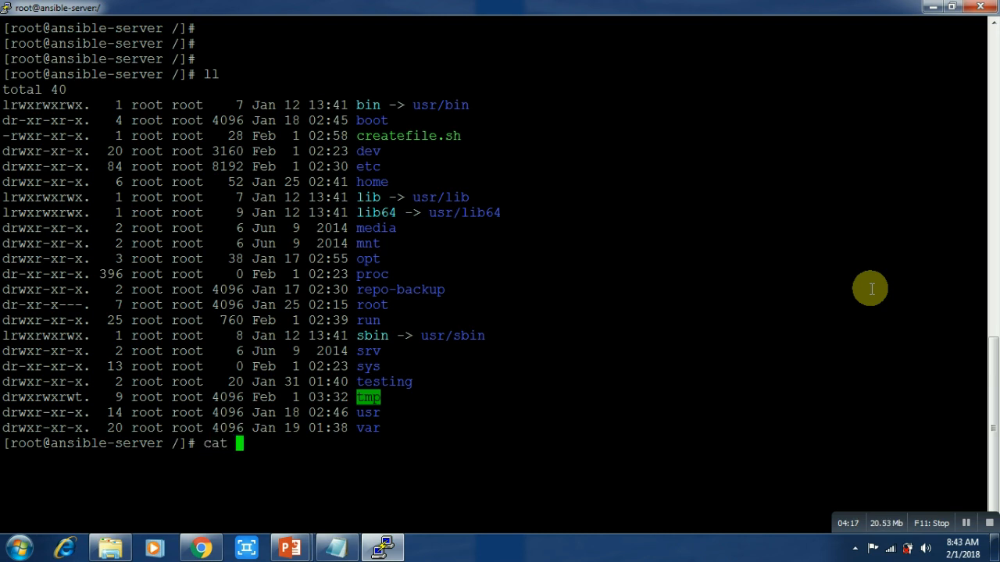
{"action": "type", "text": "/"}
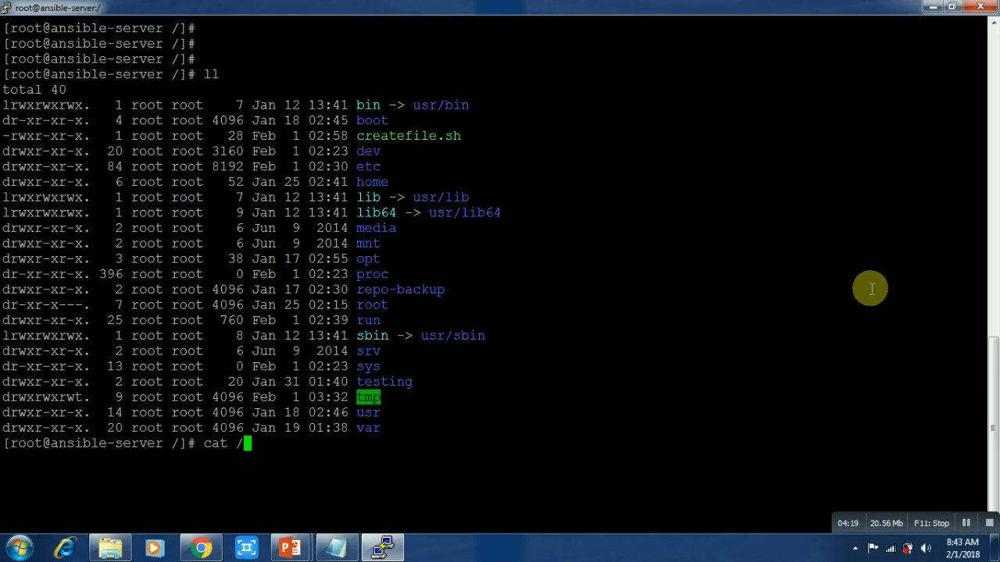
{"action": "type", "text": "createfile.sh"}
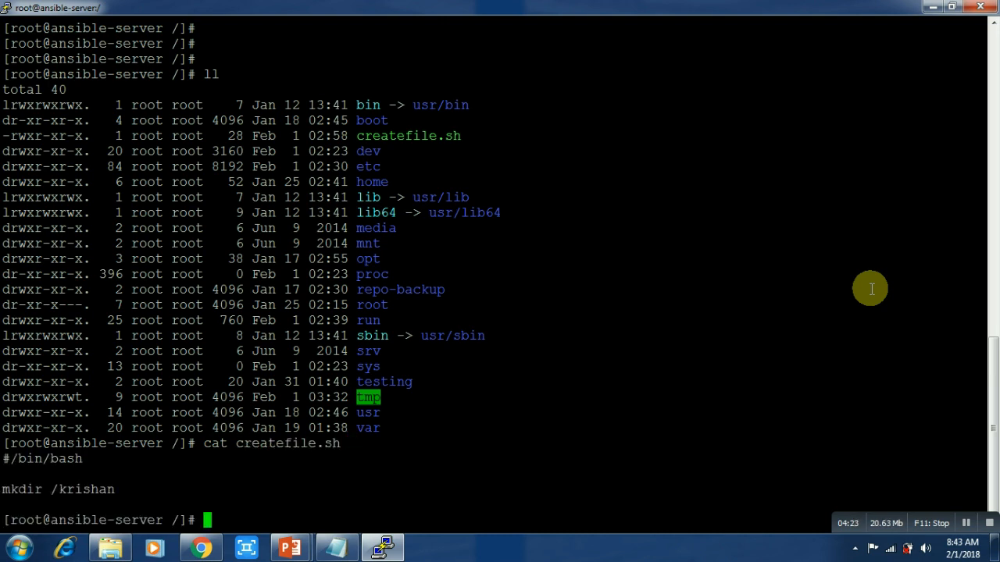
{"action": "type", "text": "cle"}
{"action": "type", "text": "mk"}
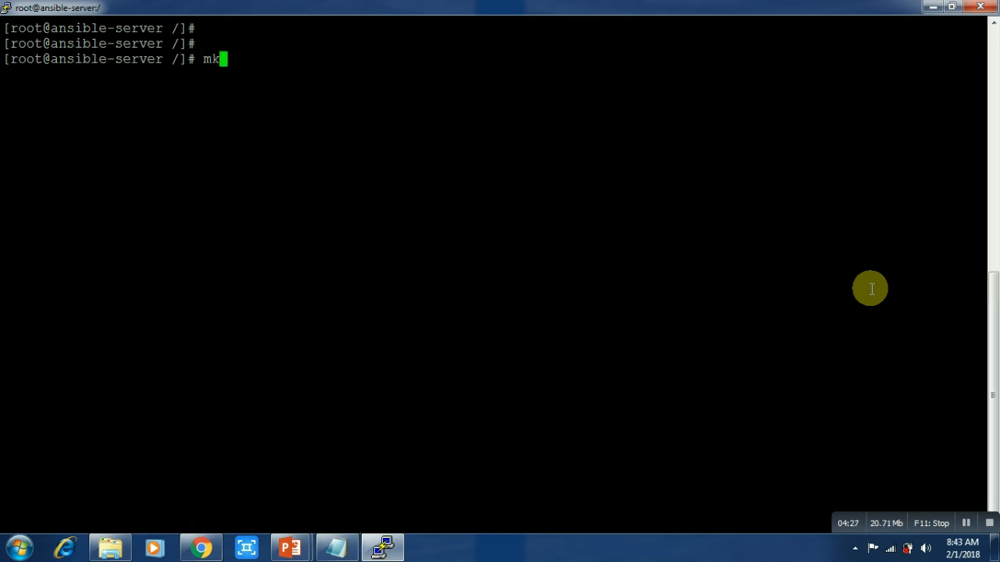
{"action": "type", "text": "cat createfile.sh"}
{"action": "type", "text": "date"}
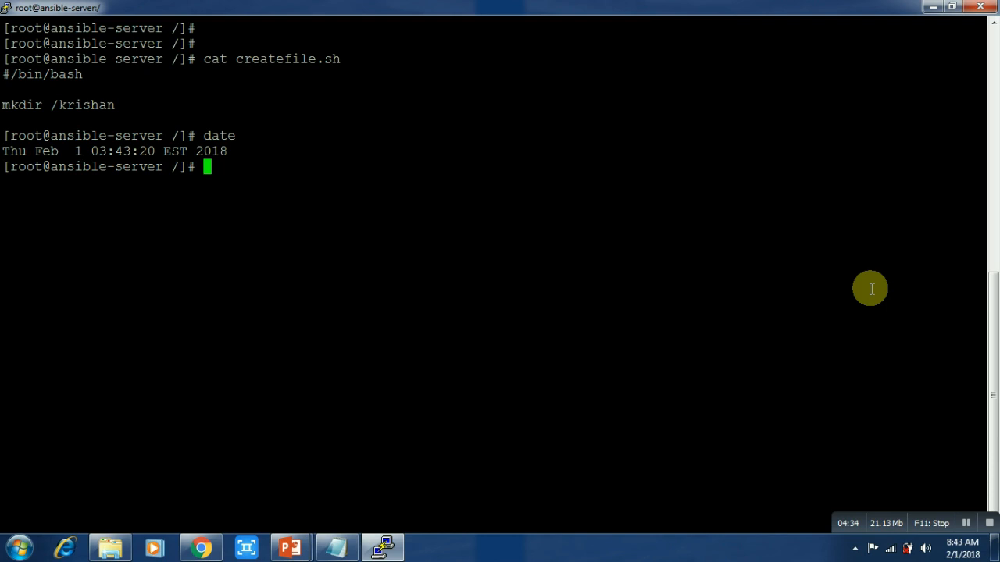
- Open the empty crontab for editing with crontab -e
{"action": "type", "text": "c"}
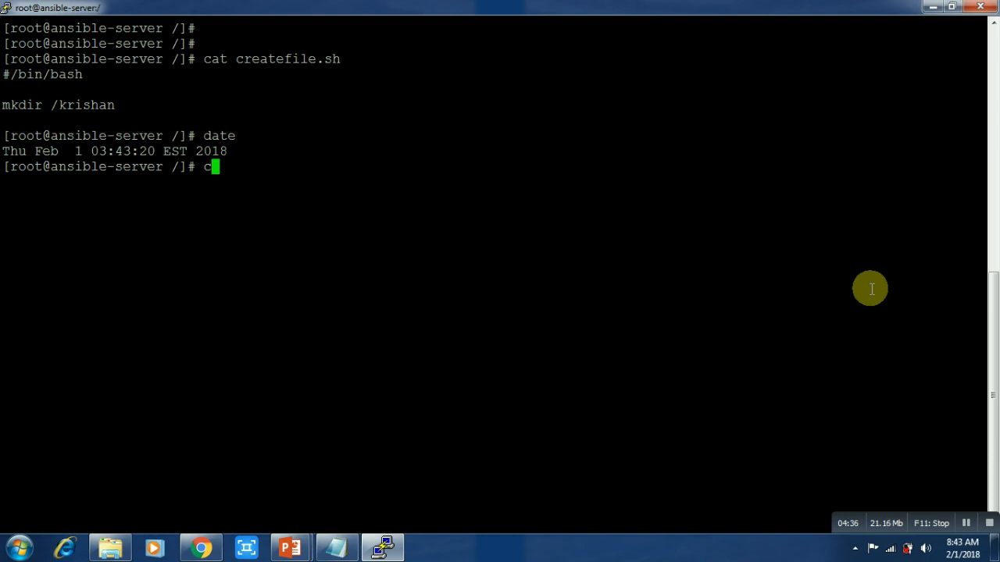
{"action": "type", "text": "rontab"}
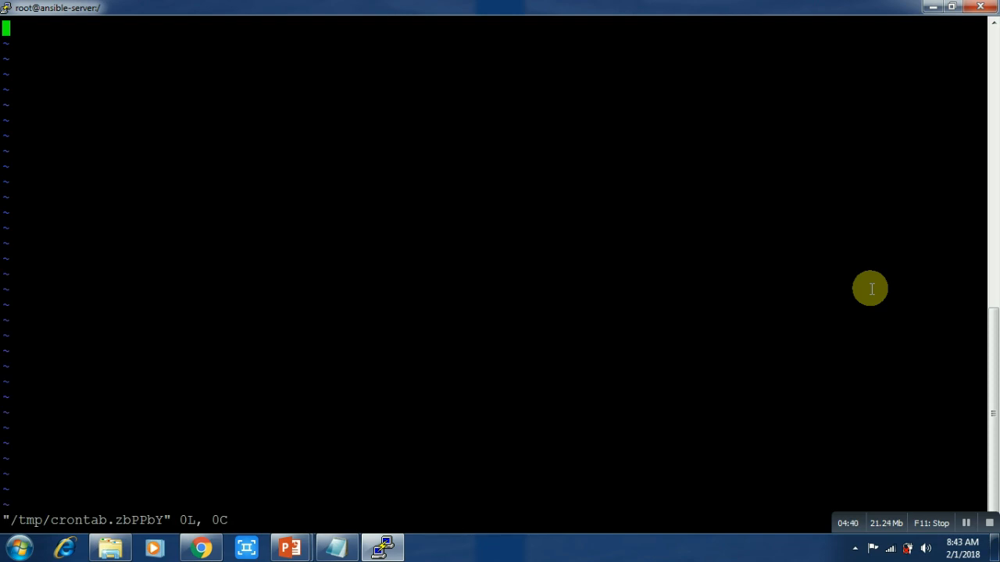
- Add the crontab entry 45 3 1 2 4 /createfile.sh and save it with :wq!
{"action": "key", "text": "i"}
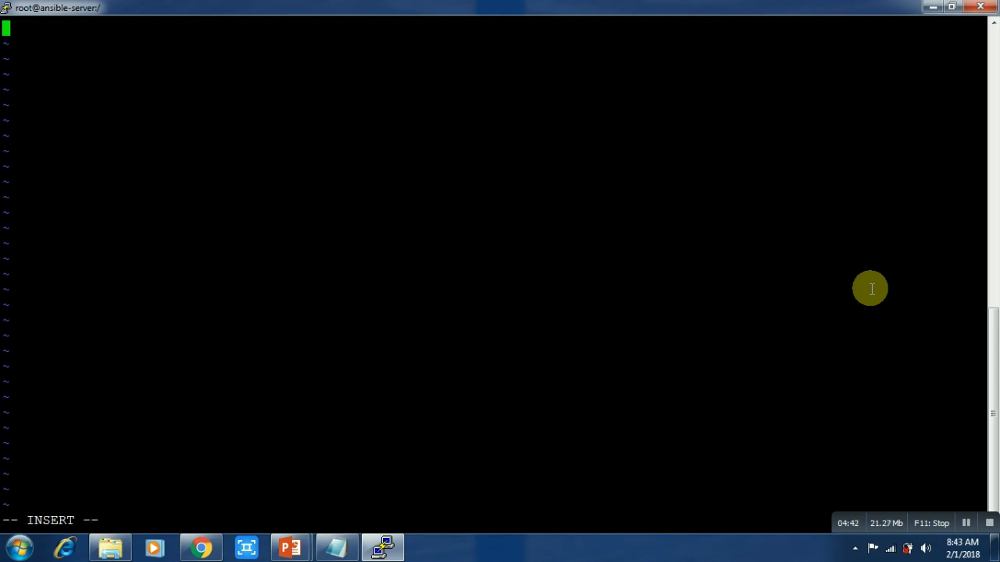
{"action": "type", "text": "45 3"}
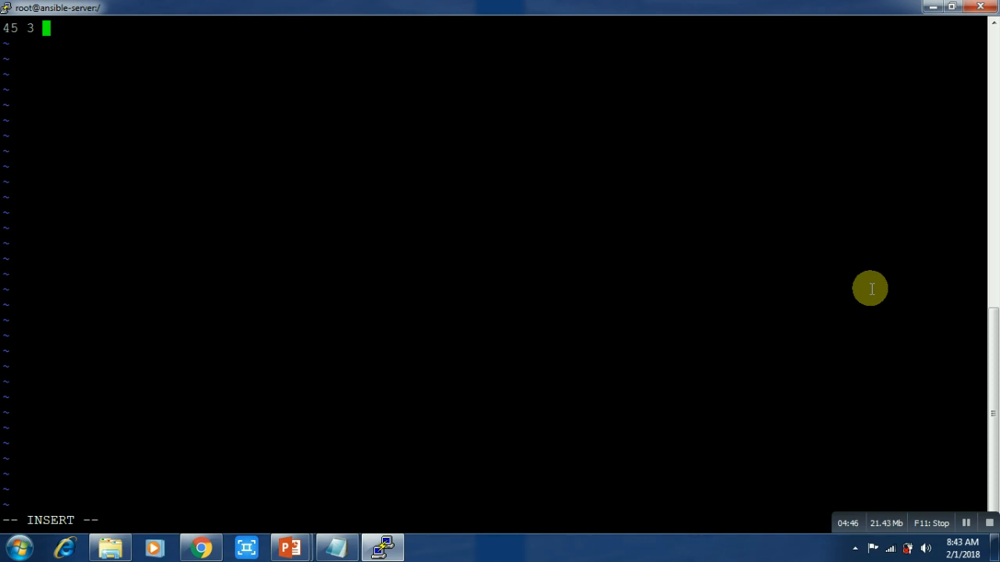
{"action": "type", "text": "1"}
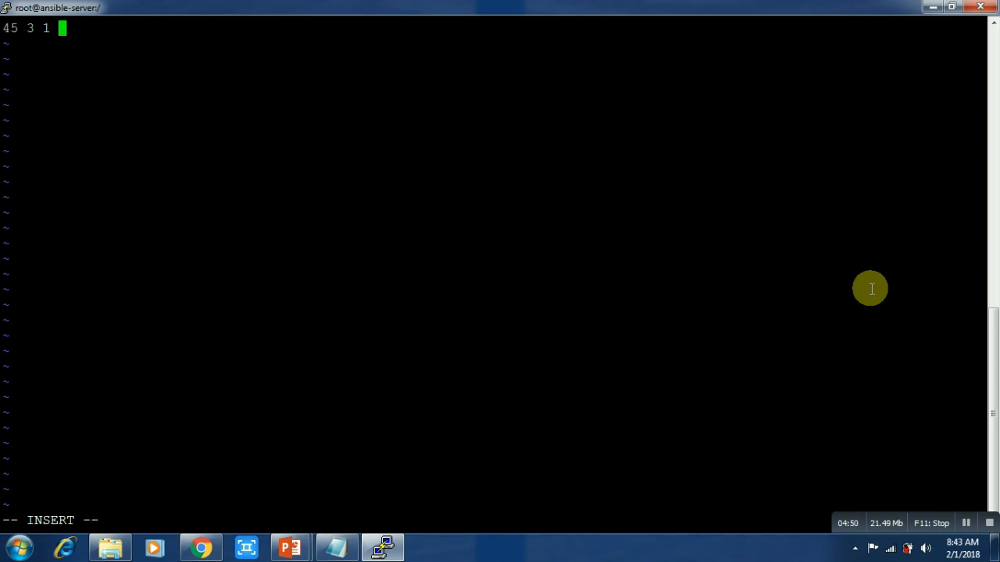
{"action": "type", "text": "2"}
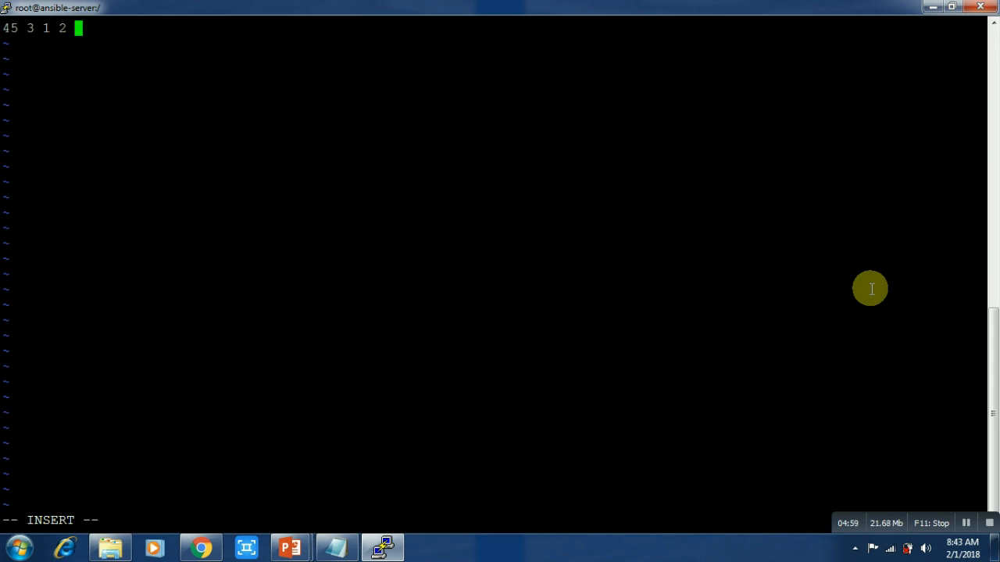
{"action": "type", "text": "4"}
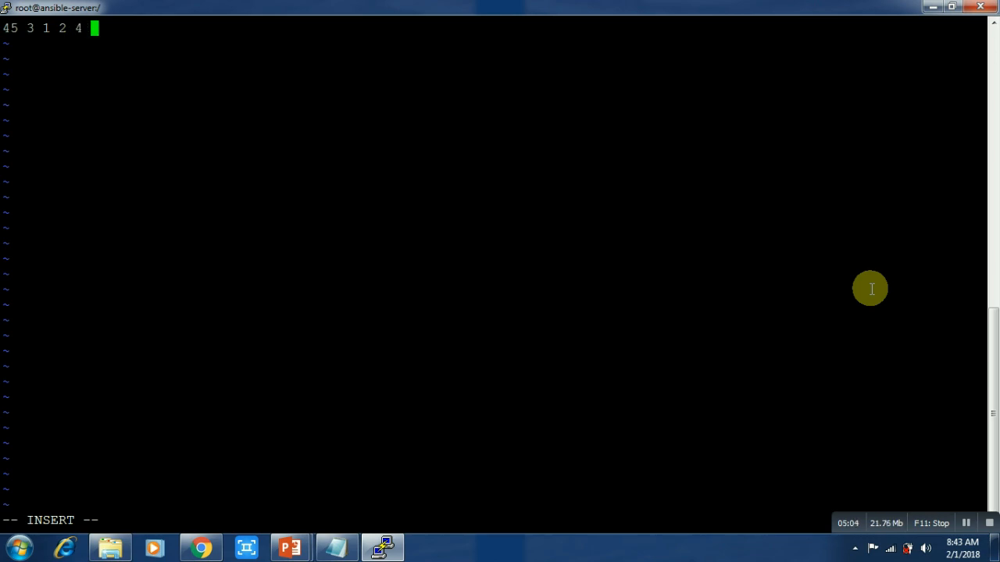
{"action": "type", "text": "/"}
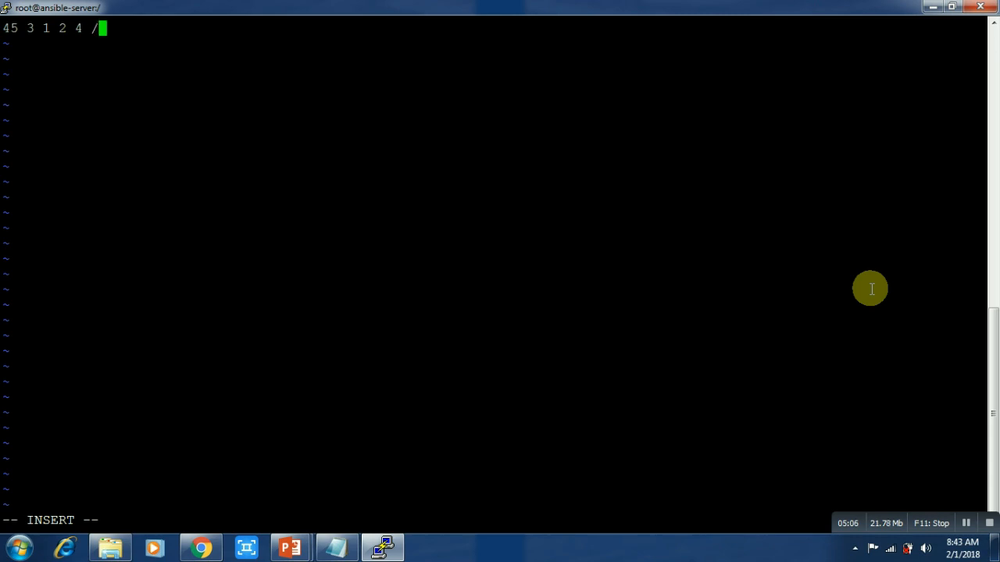
{"action": "type", "text": "creat"}
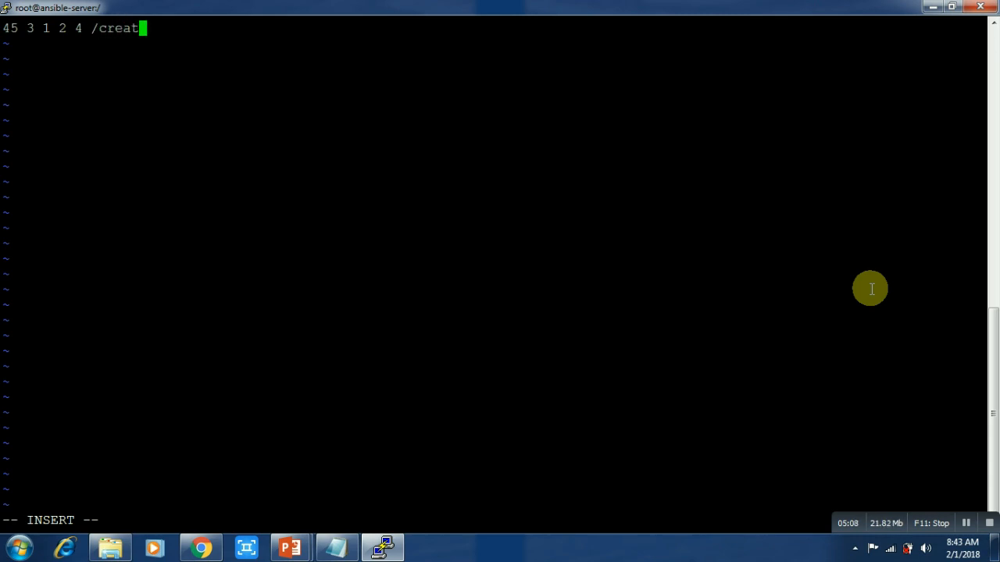
{"action": "type", "text": "efile.s"}
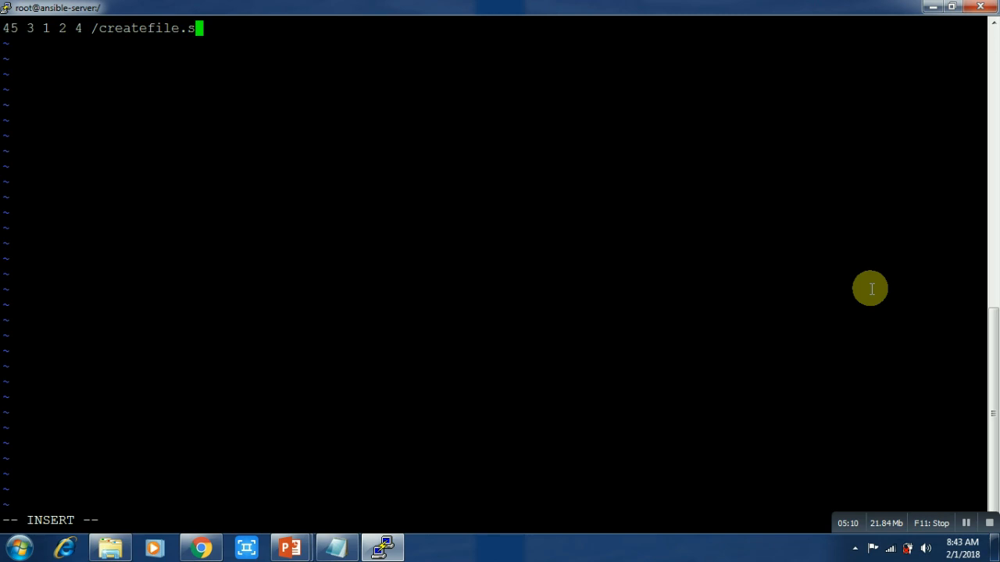
{"action": "type", "text": "h"}
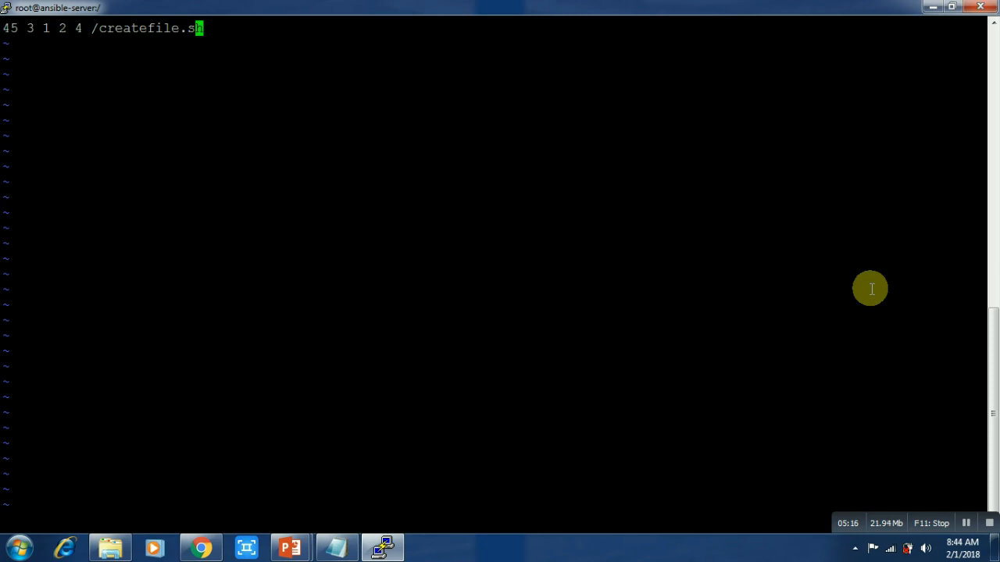
{"action": "type", "text": ":wq!"}
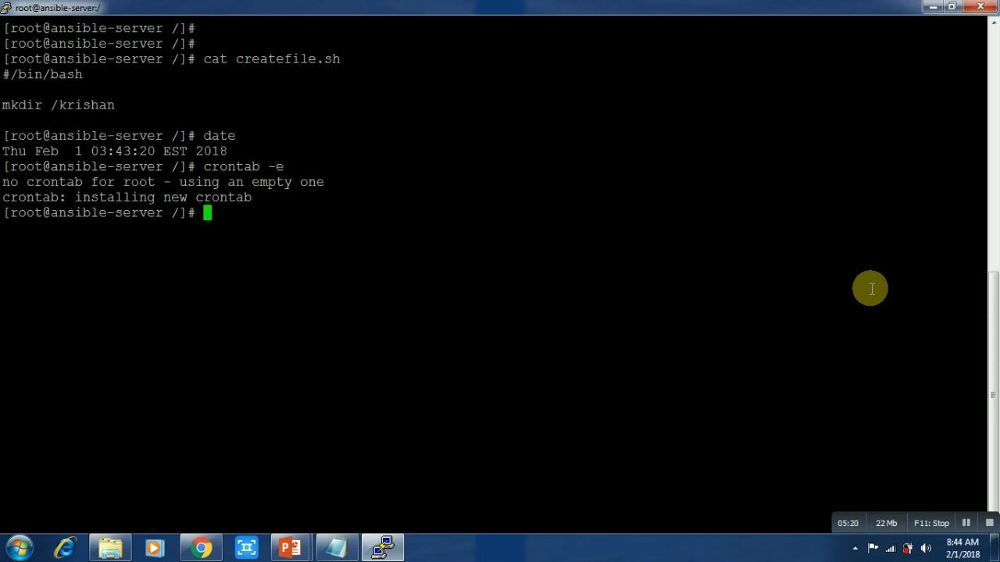
- List the crontab entry, check that /krishan does not exist yet, and show the current time
{"action": "type", "text": "crontab -l"}
{"action": "type", "text": "ll"}
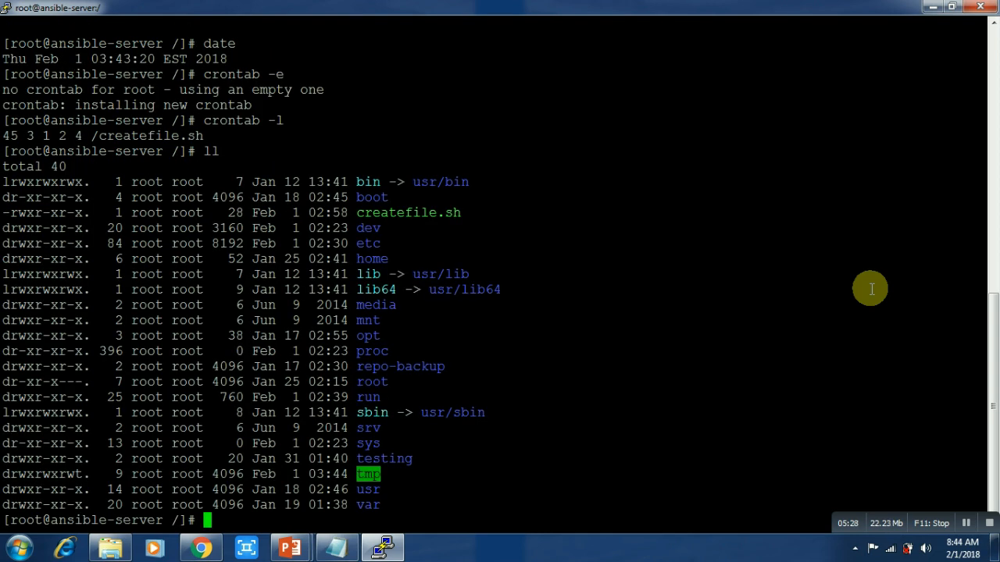
{"action": "mouse_move", "coordinate": [382, 219]}
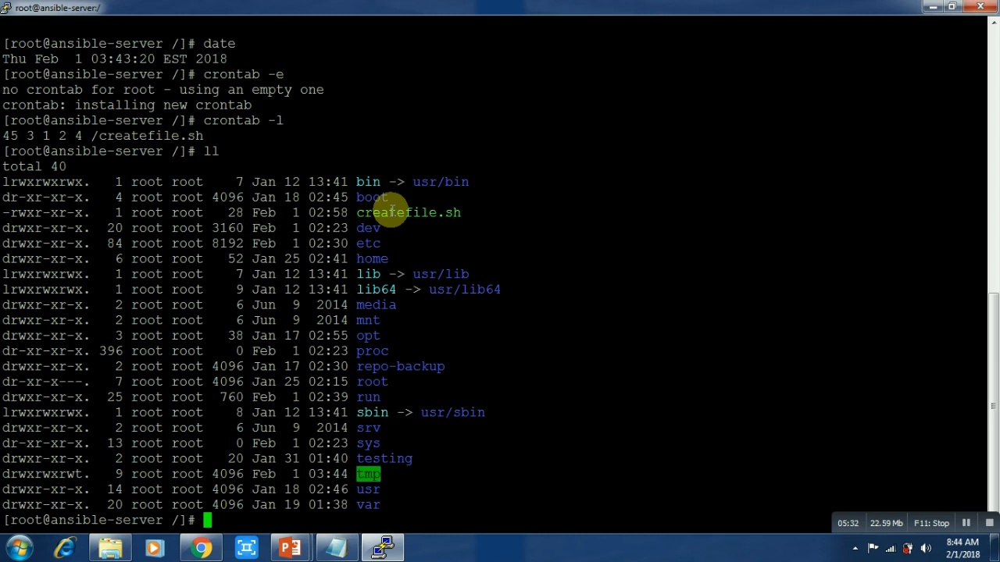
{"action": "mouse_move", "coordinate": [149, 136]}
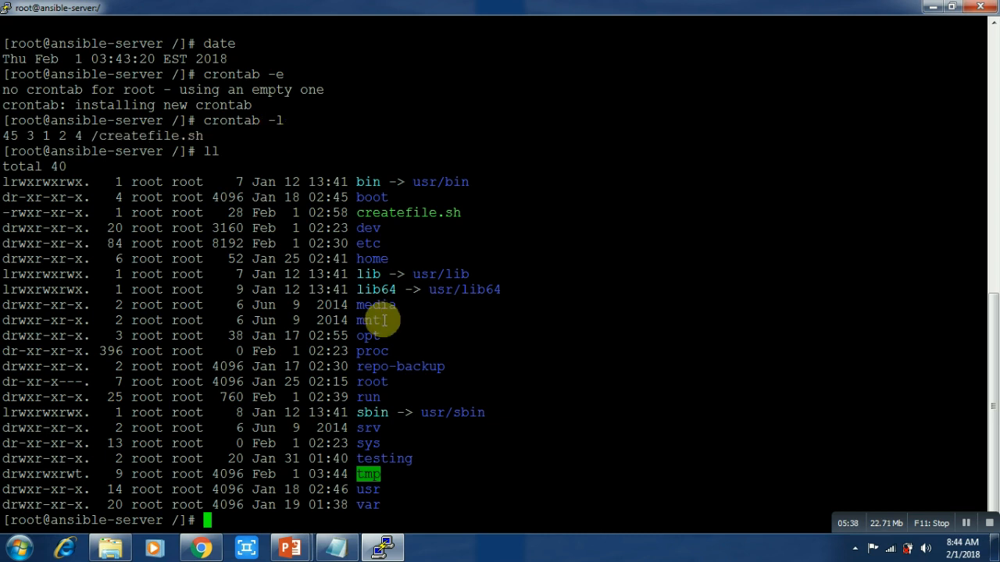
{"action": "type", "text": "ls -ld kr"}
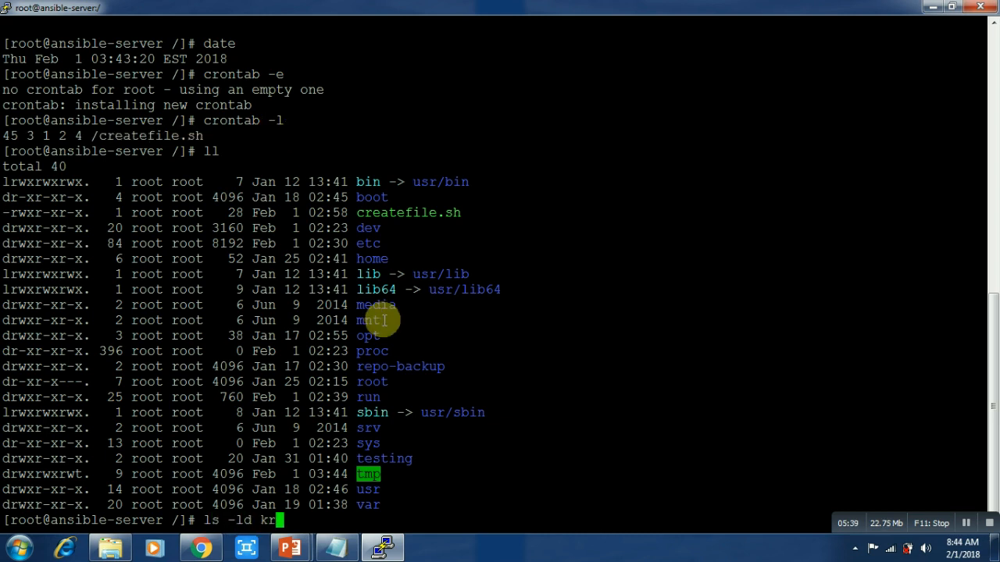
{"action": "type", "text": "/rksi"}
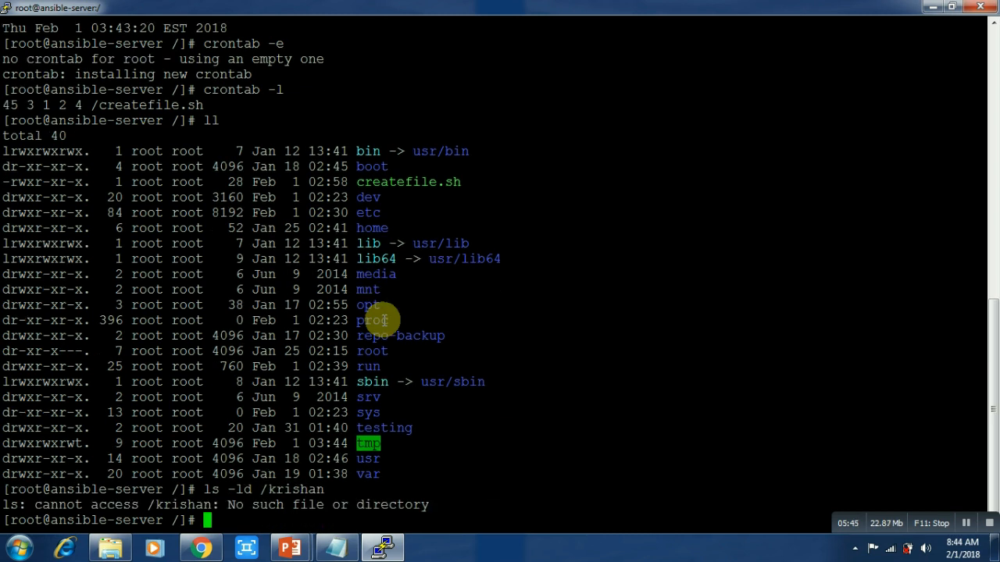
{"action": "type", "text": "tai"}
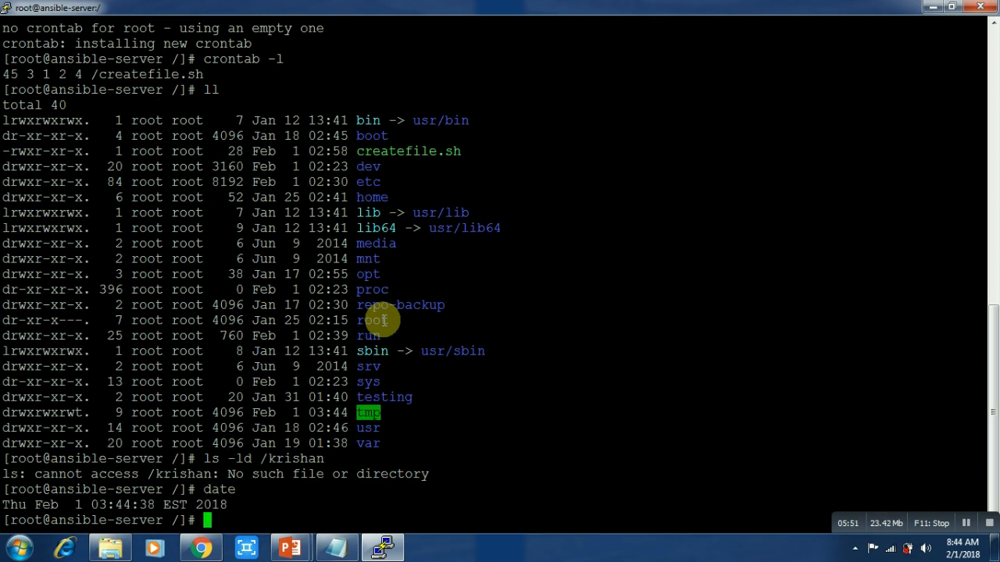
- Follow /var/log/cron live until CROND logs running /createfile.sh at 03:45:02
{"action": "type", "text": "tail -f"}
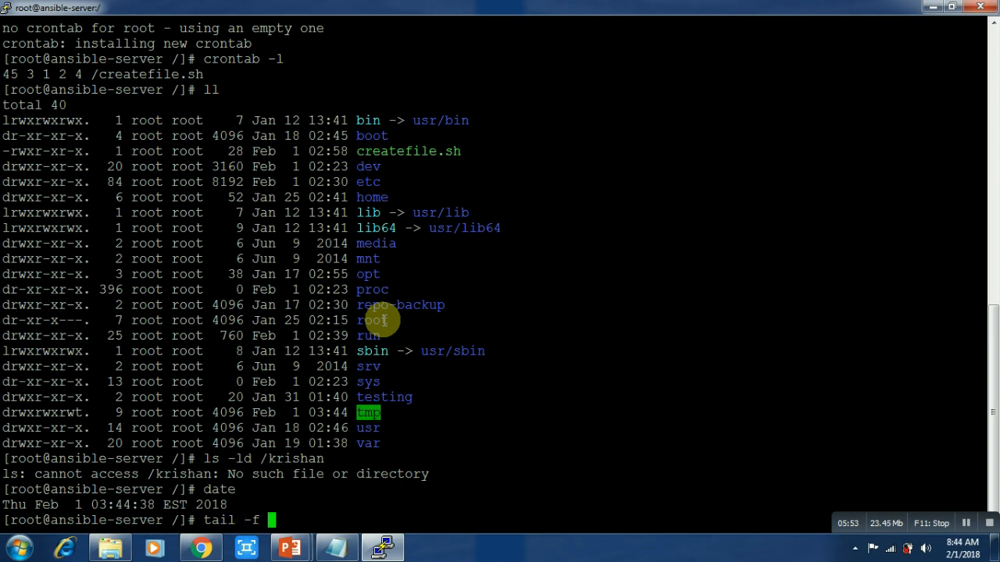
{"action": "type", "text": "/var/log/cron"}
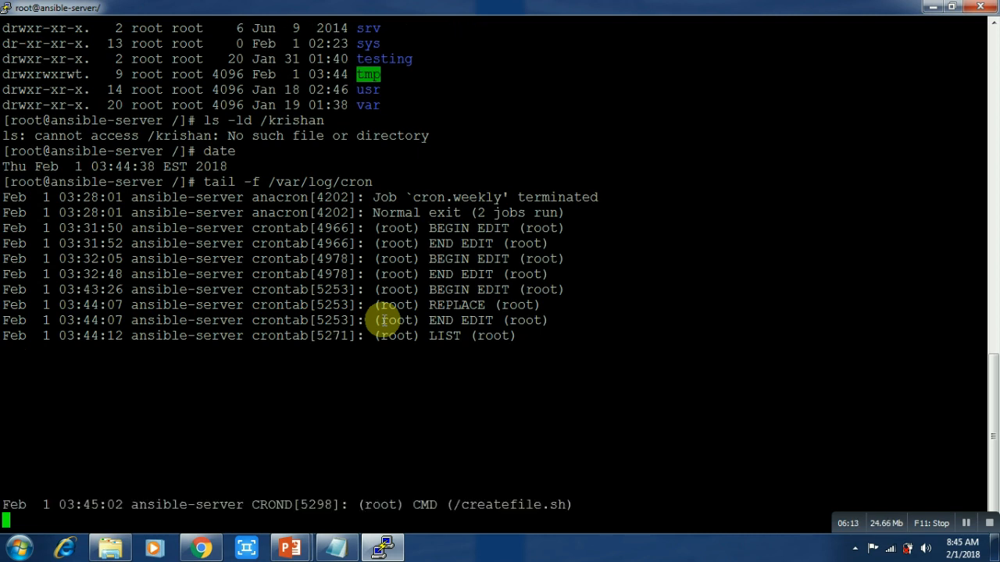
{"action": "mouse_move", "coordinate": [362, 333]}
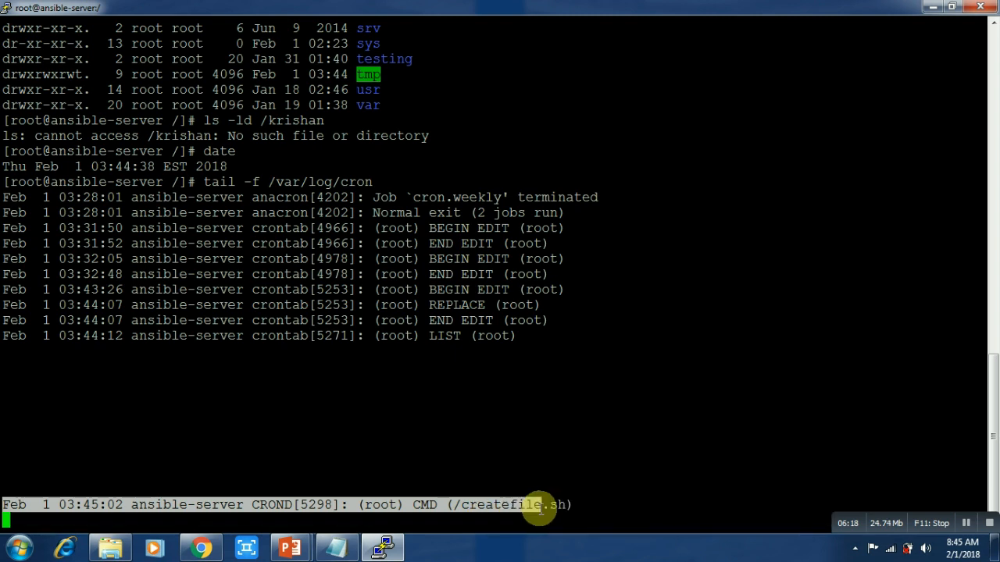
{"action": "mouse_move", "coordinate": [137, 478]}
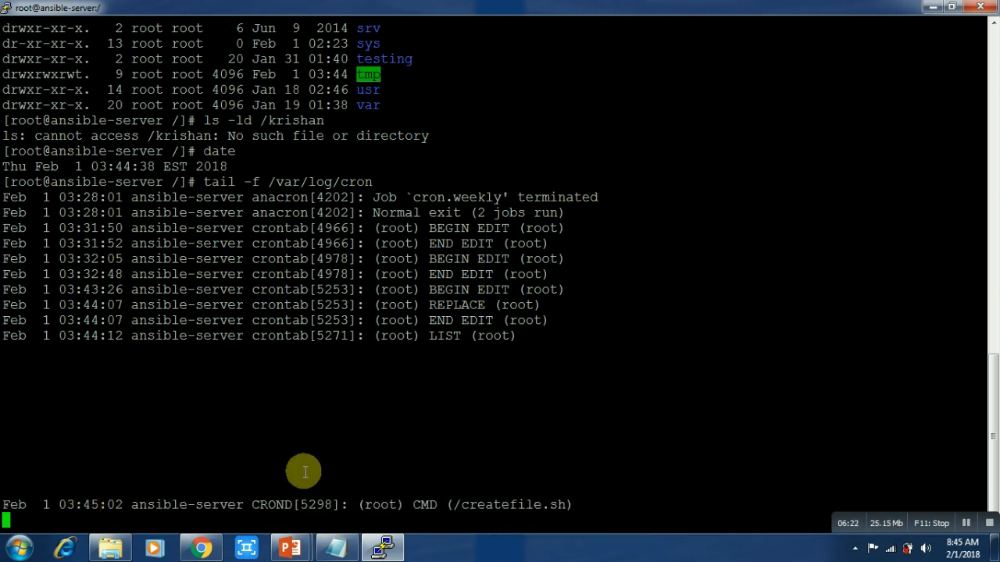
- Stop following the log and confirm /krishan now exists, created at 03:45
{"action": "key", "text": "ctrl+c"}
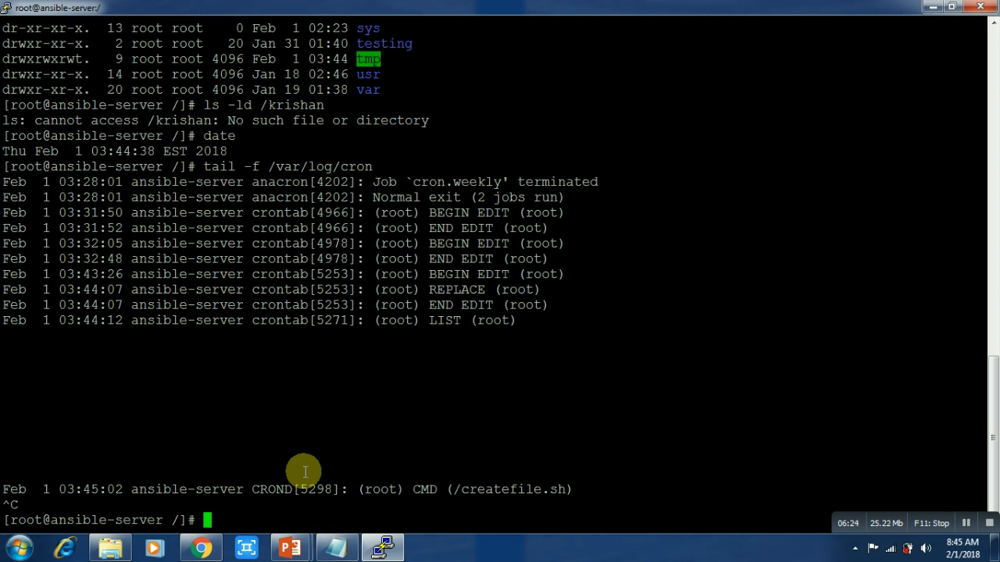
{"action": "type", "text": "cl"}
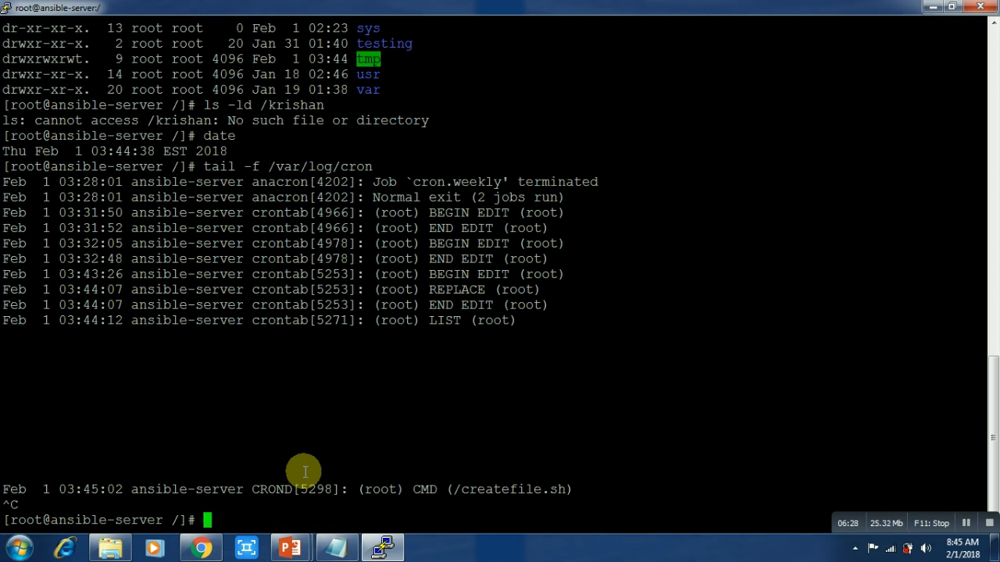
{"action": "mouse_move", "coordinate": [700, 325]}
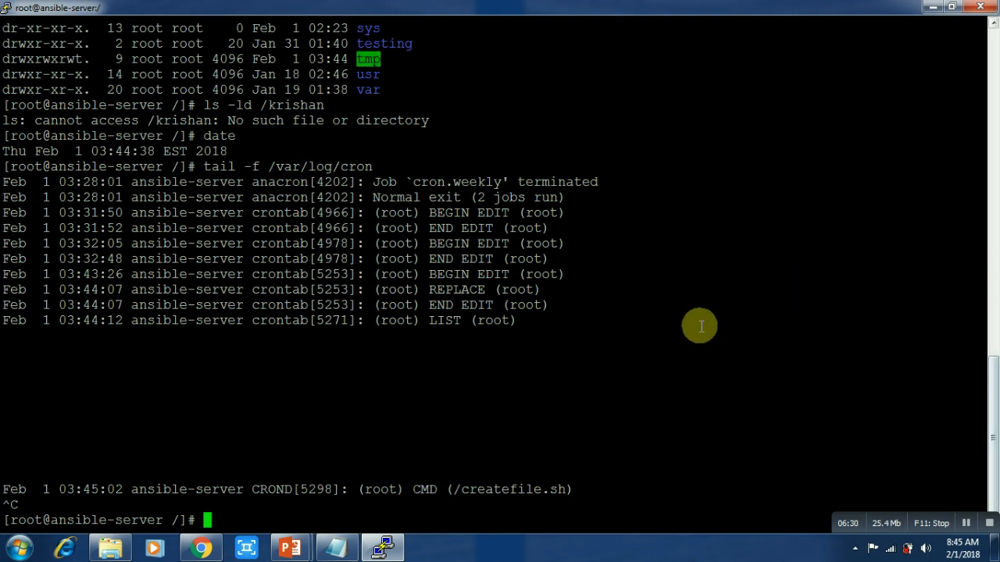
{"action": "type", "text": "ls -ld /krishan"}
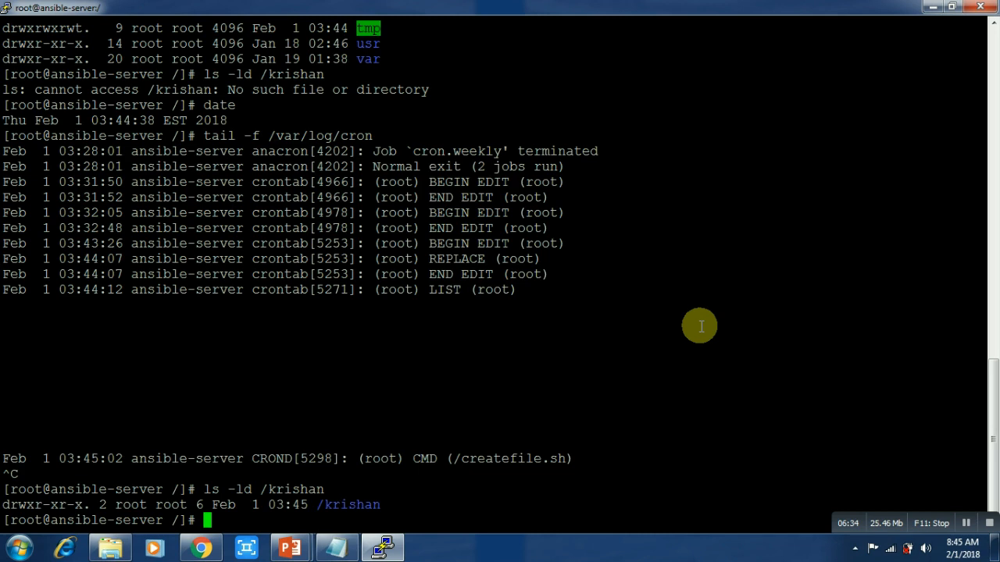
{"action": "mouse_move", "coordinate": [224, 487]}
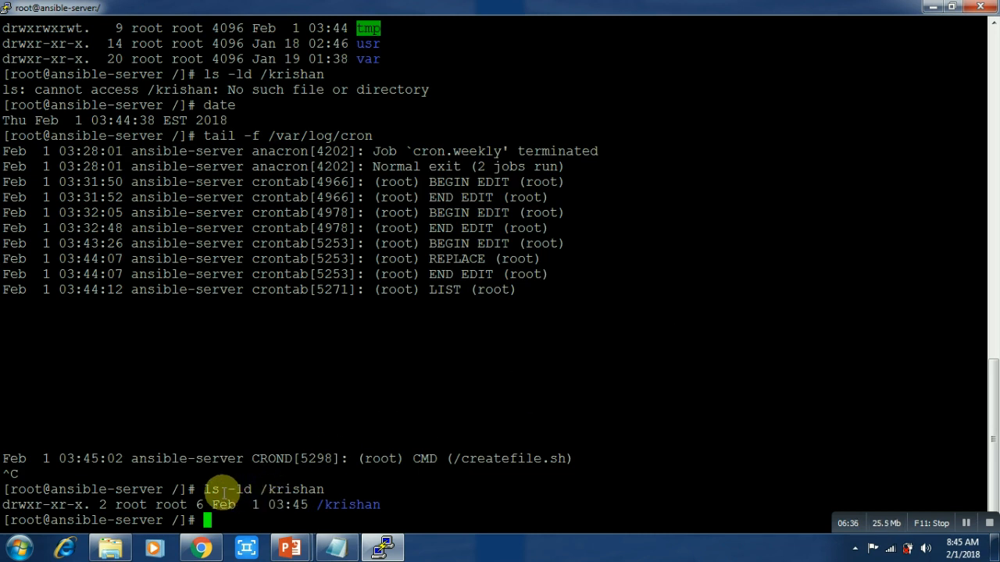
{"action": "mouse_move", "coordinate": [328, 505]}
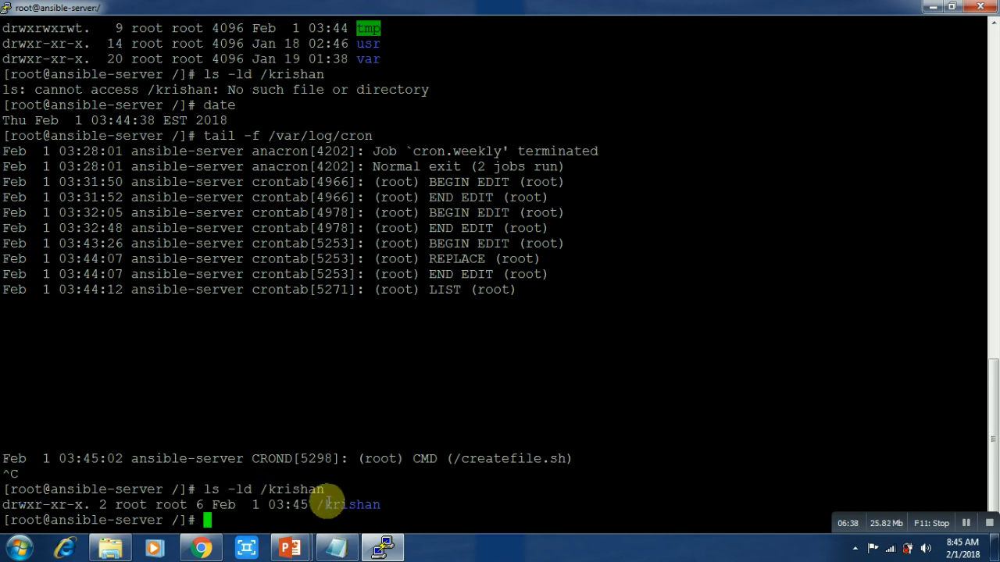
- Enter vi /etc/cron.allow to edit the cron allow file
{"action": "type", "text": "vi"}
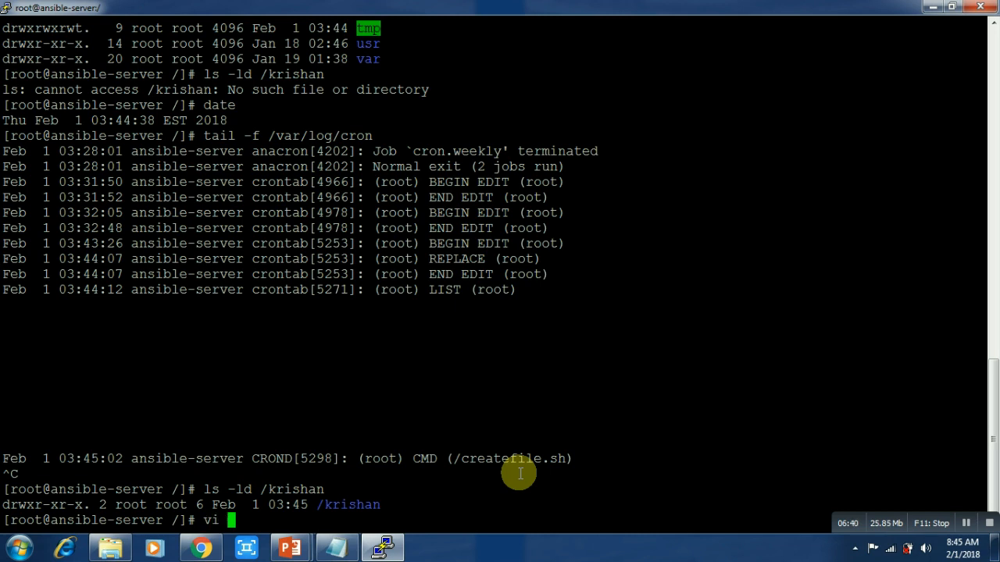
{"action": "type", "text": "/etc/cron"}
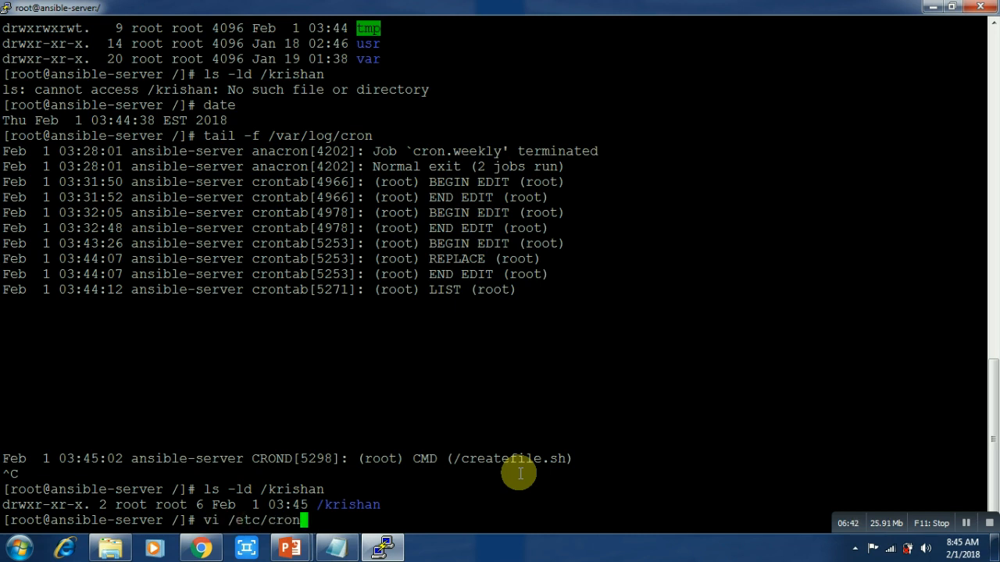
{"action": "type", "text": ".allo"}
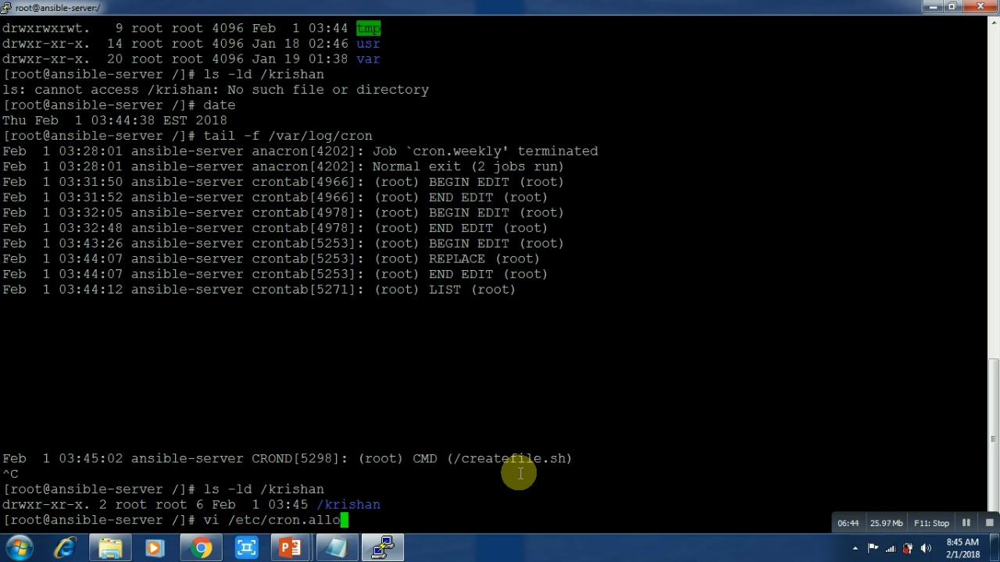